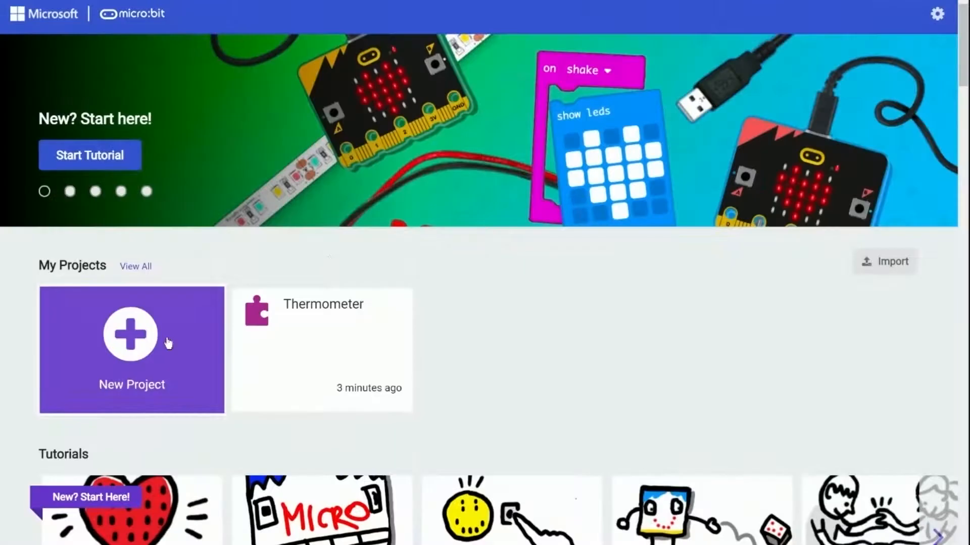
- Create a new project named Thermometer and land in the block editor
click(132, 334)
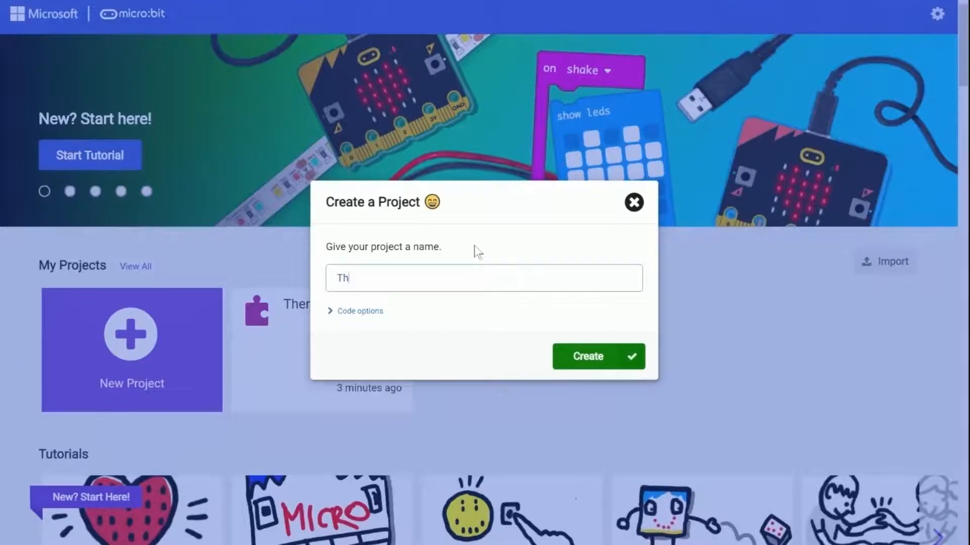
text(ermomet)
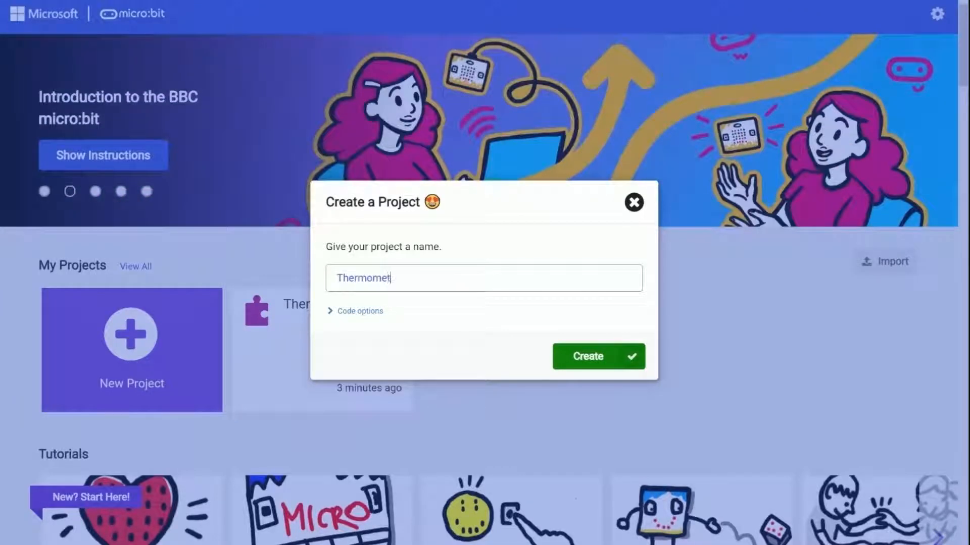
click(597, 357)
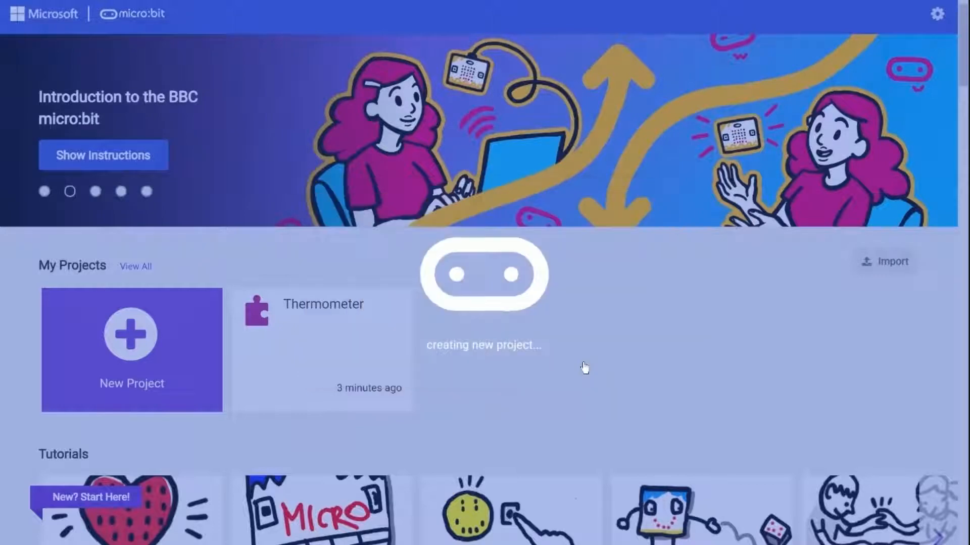
click(132, 350)
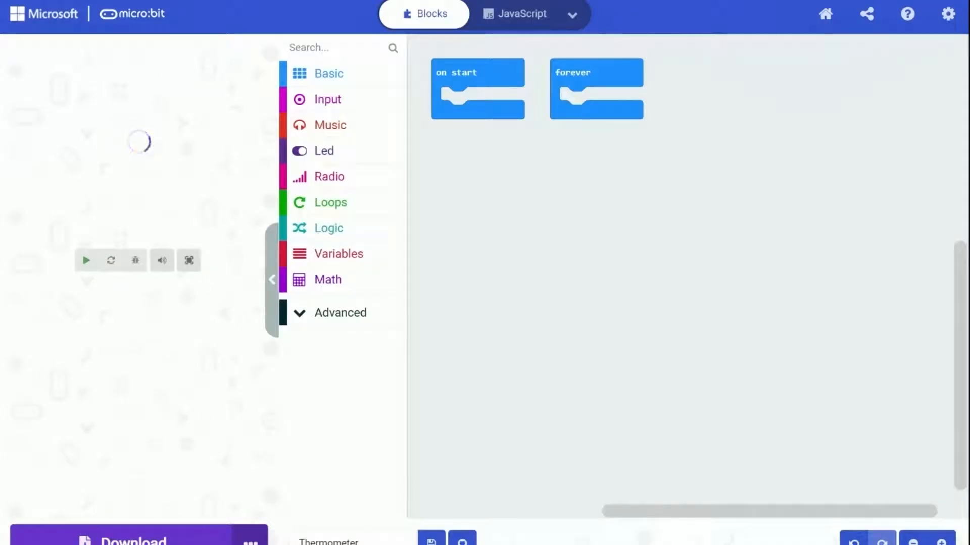
click(85, 261)
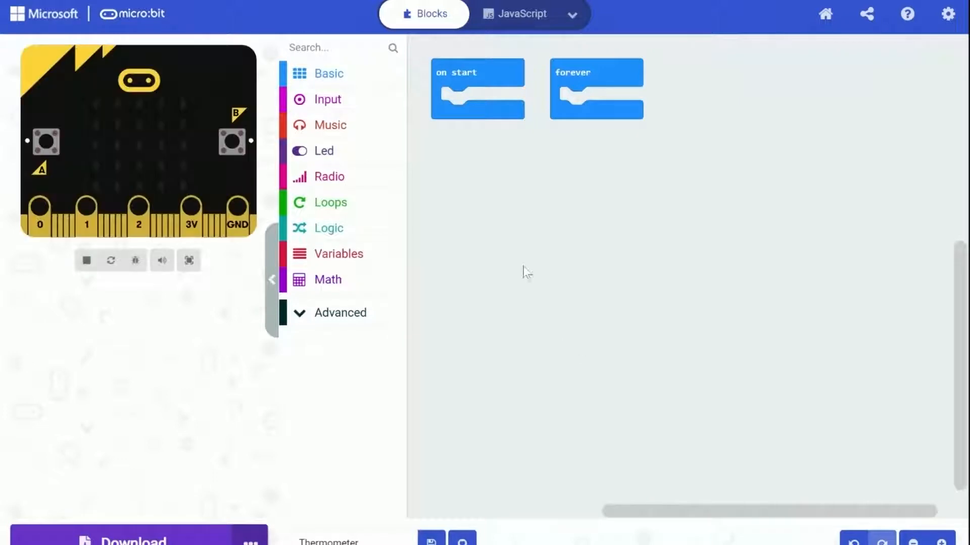
mouse_move(572, 104)
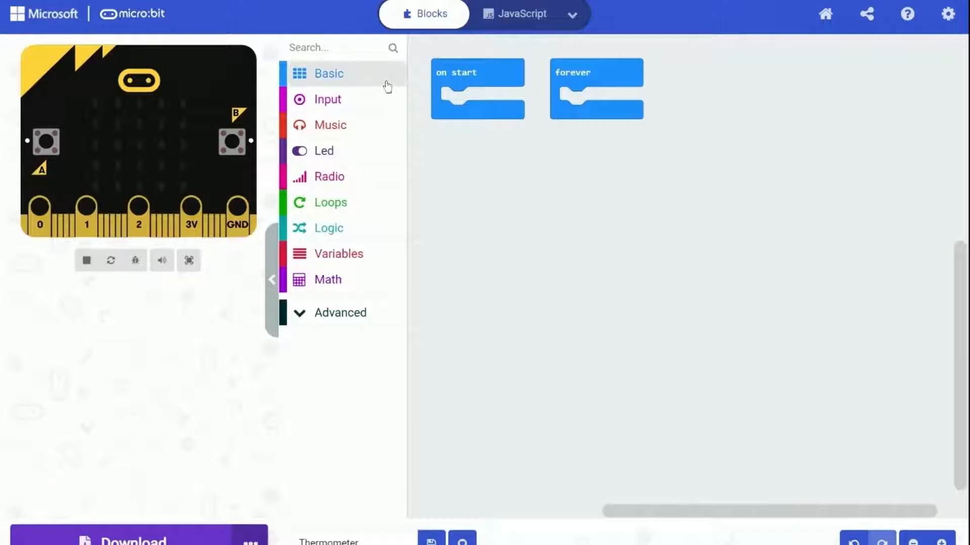
- Add a 'plot bar graph of 50 up to 100' block inside forever and preview it in the simulator
click(323, 151)
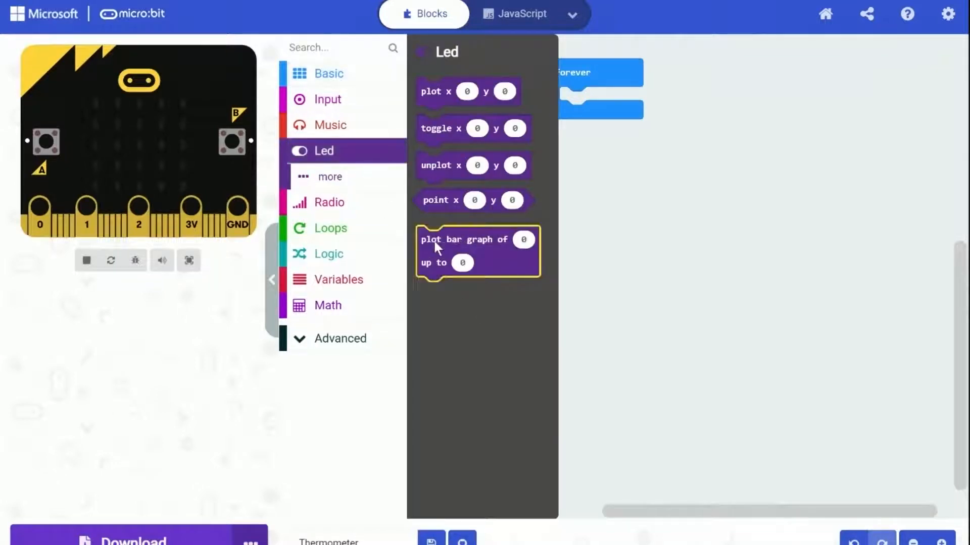
mouse_move(463, 244)
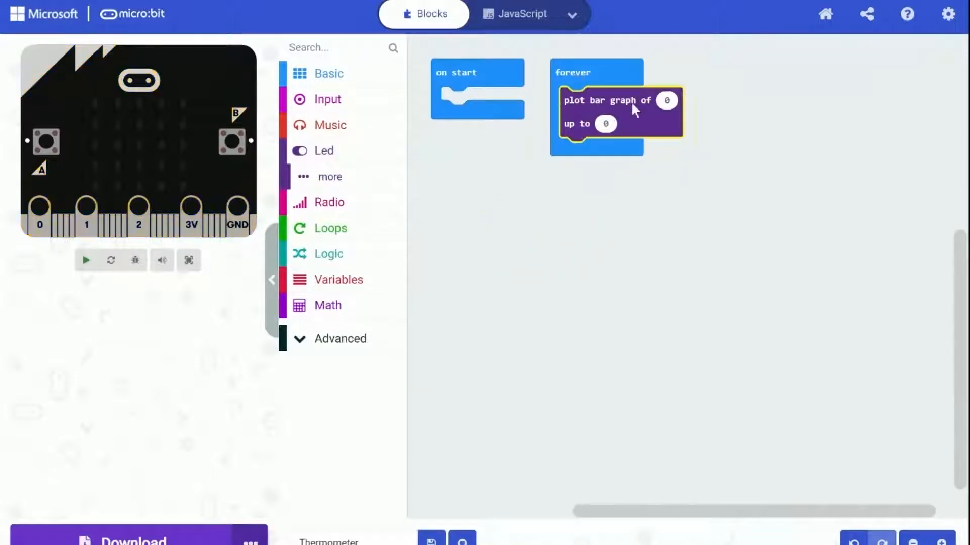
mouse_move(627, 107)
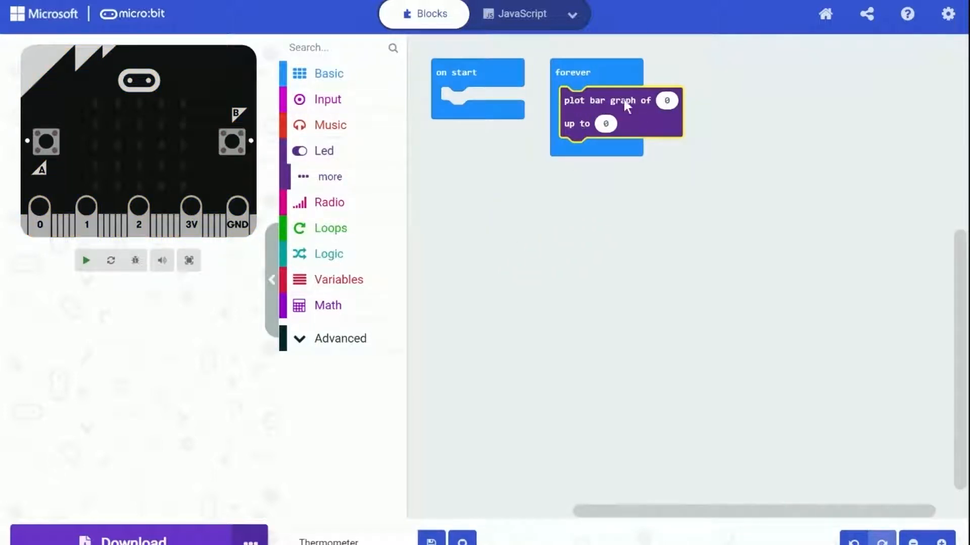
click(84, 261)
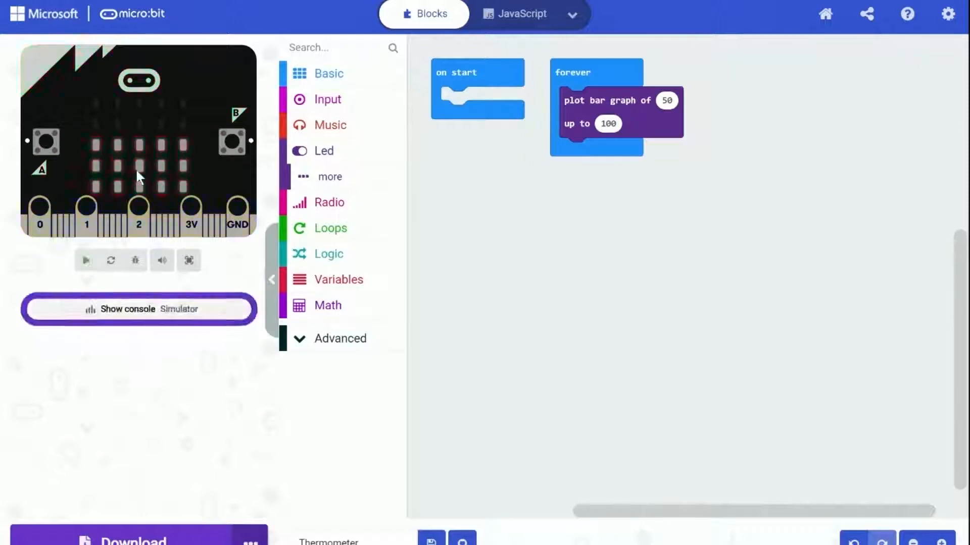
click(85, 260)
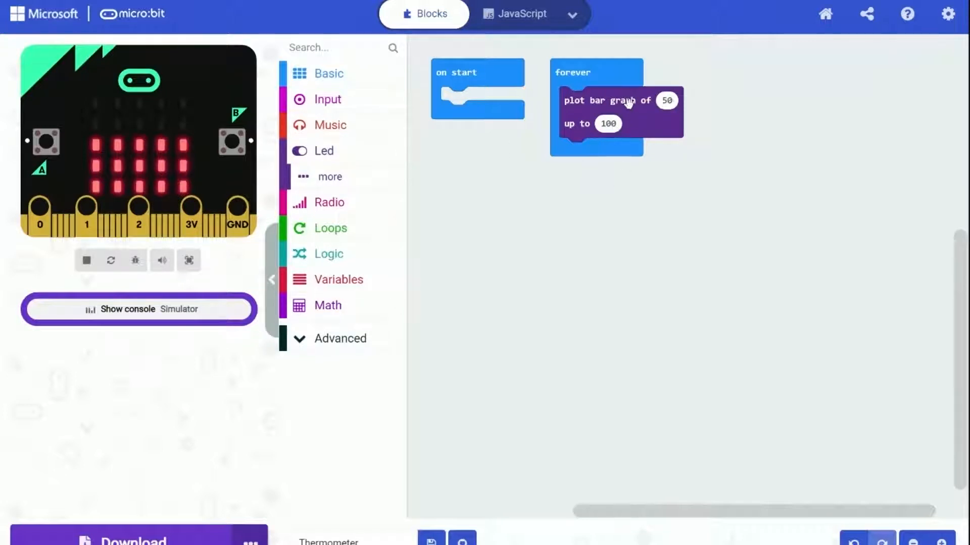
mouse_move(650, 103)
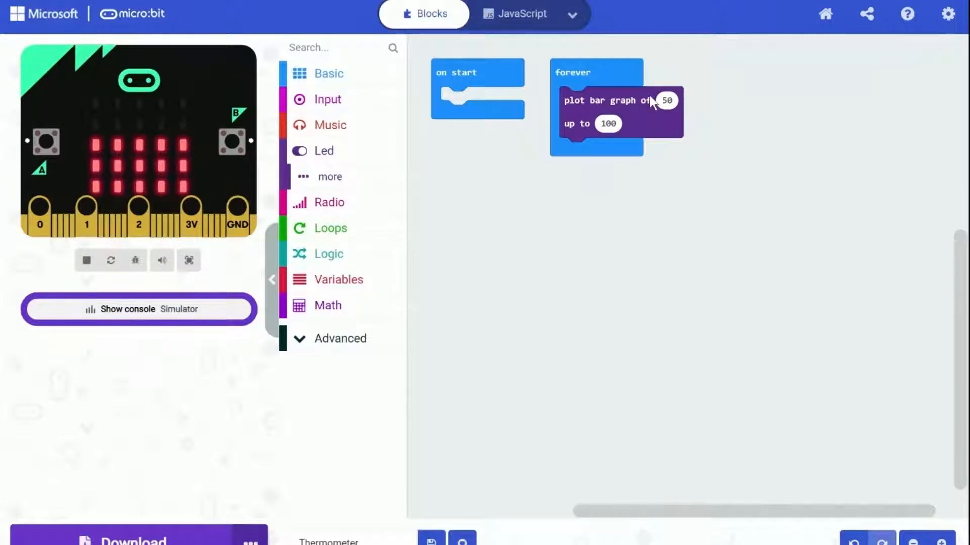
mouse_move(365, 114)
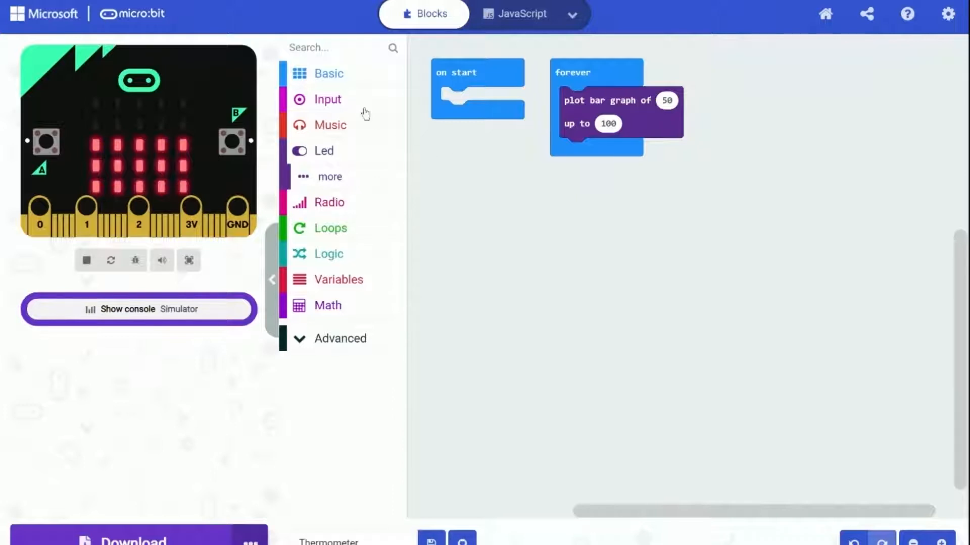
- Feed the temperature (°C) reading into the bar graph and cap it at 50
click(326, 99)
text(50)
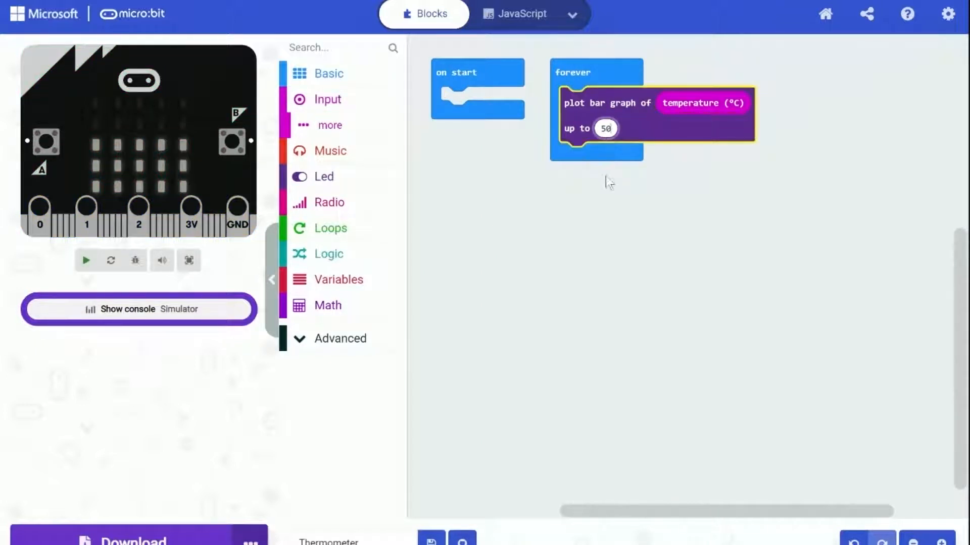
click(85, 260)
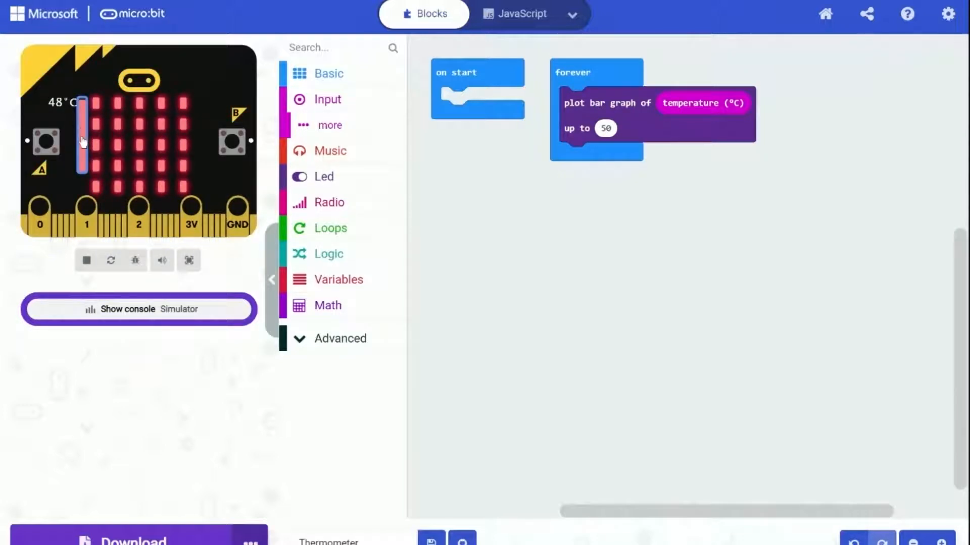
- Slide the simulated temperature up to 50°C then down to 26°C to watch the bar graph respond
drag(81, 142, 82, 102)
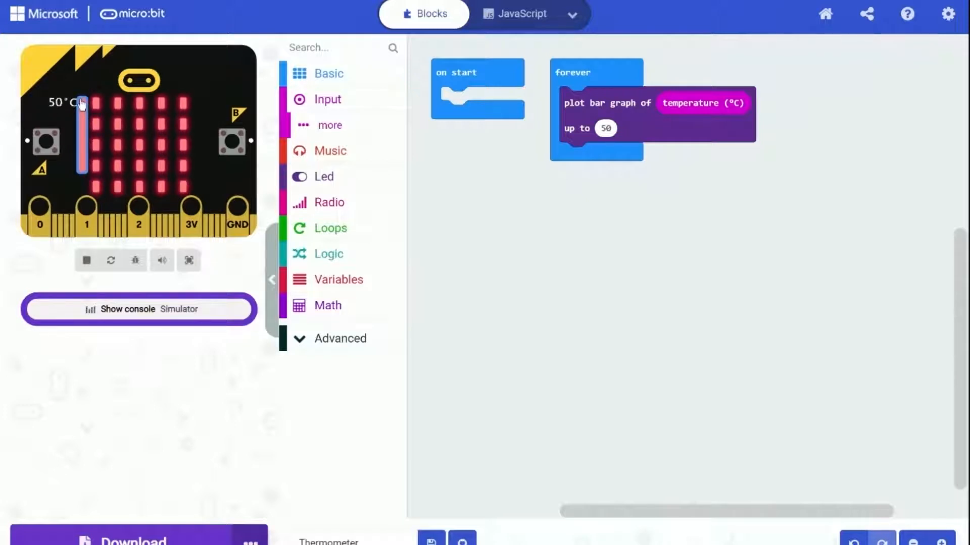
drag(81, 102, 81, 148)
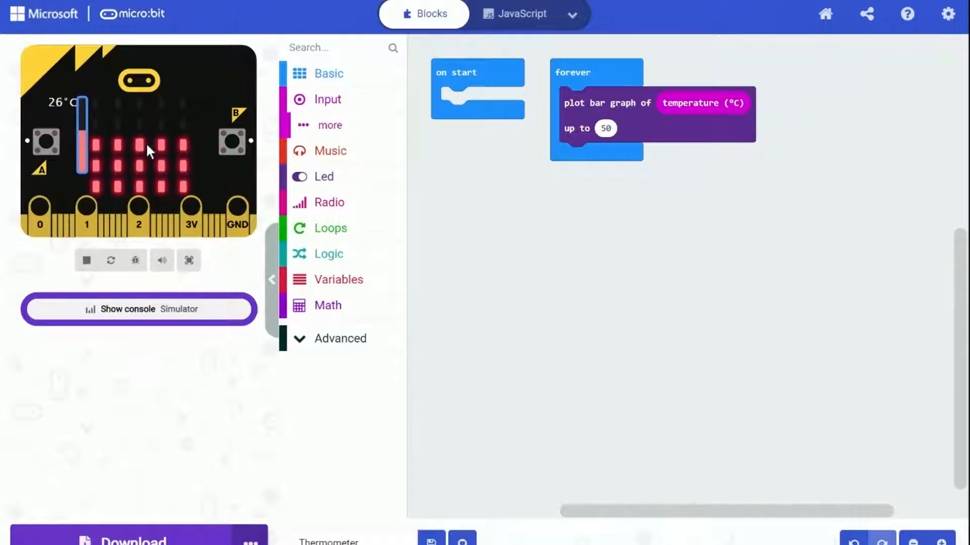
mouse_move(574, 221)
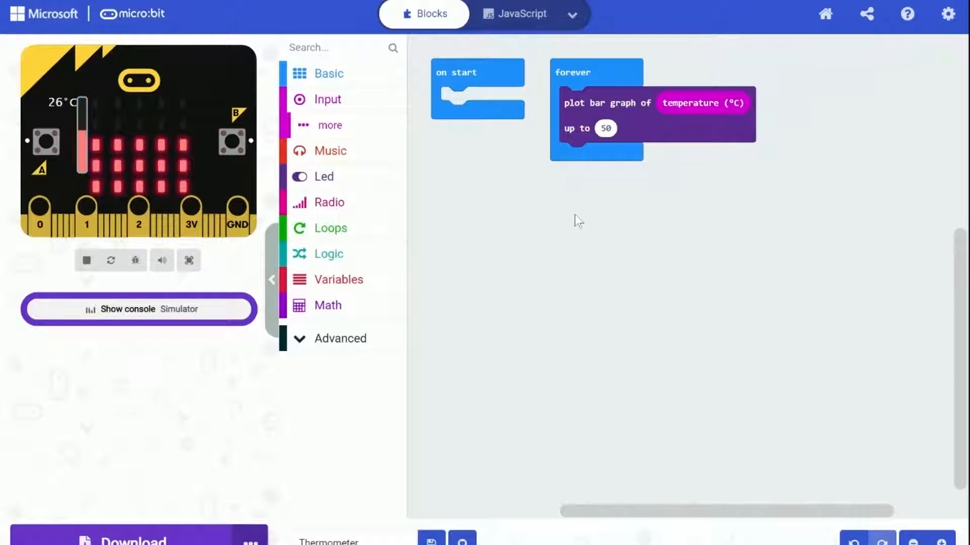
mouse_move(532, 280)
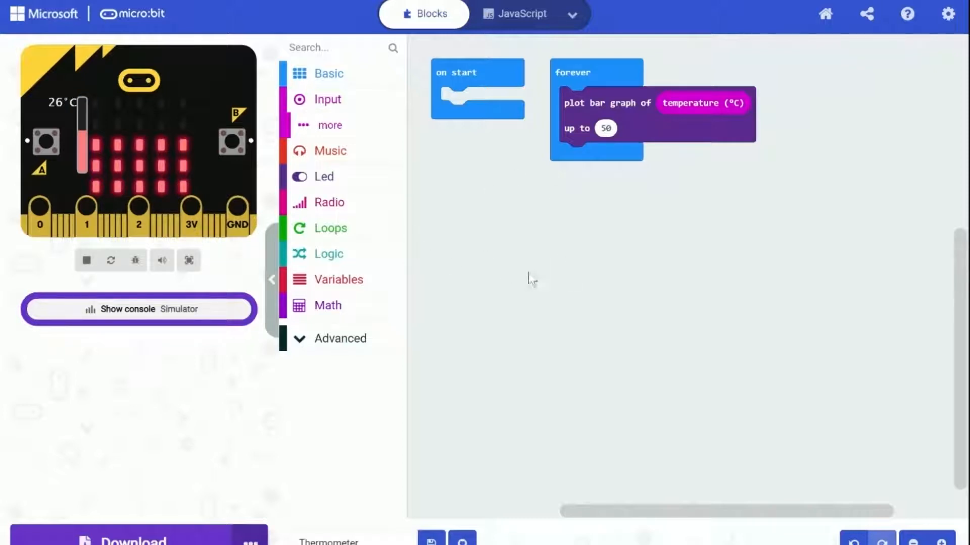
mouse_move(195, 172)
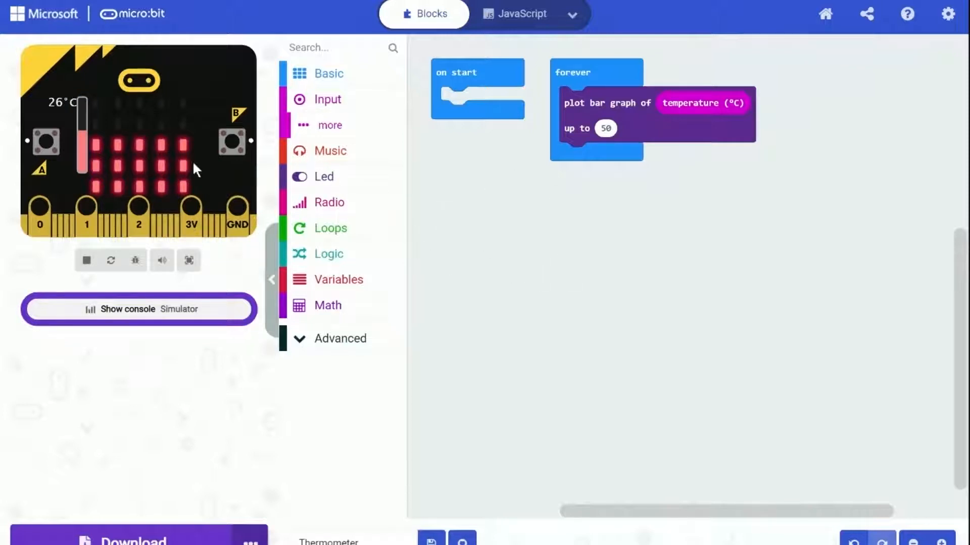
mouse_move(130, 129)
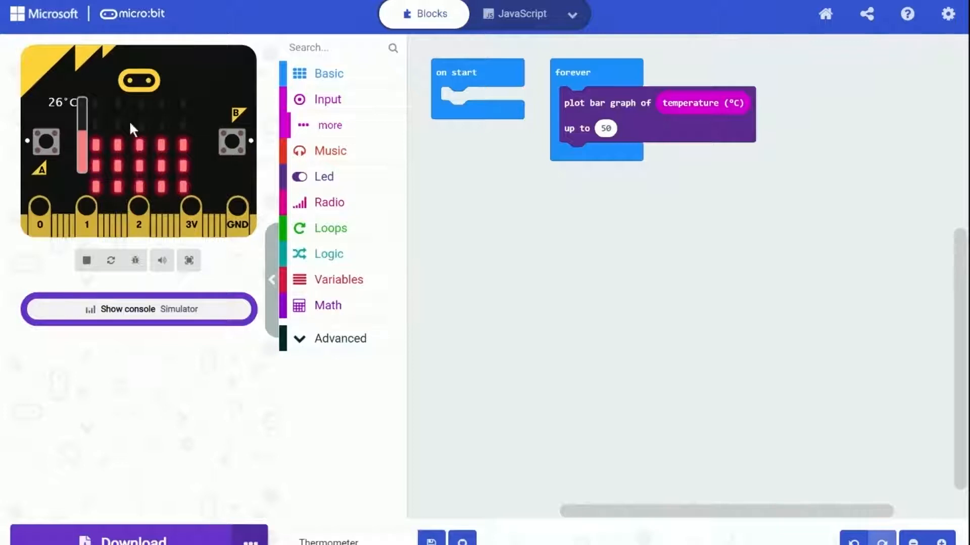
mouse_move(659, 320)
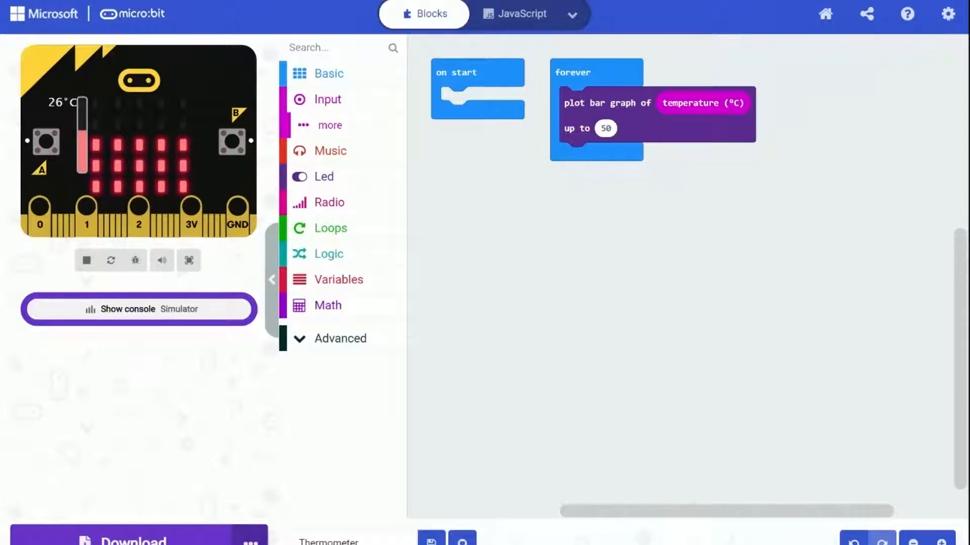
mouse_move(411, 26)
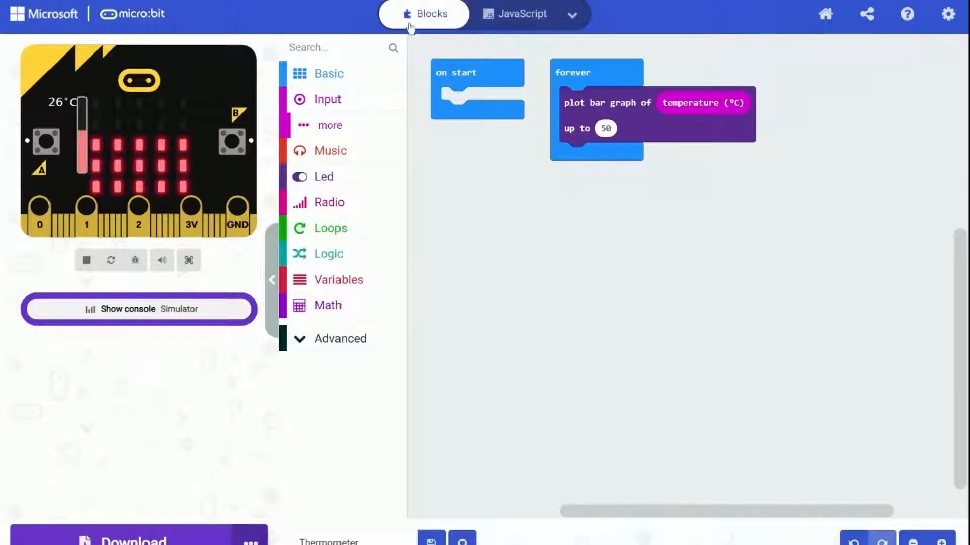
- Add an 'on button pressed' event and set its trigger to A+B
click(327, 99)
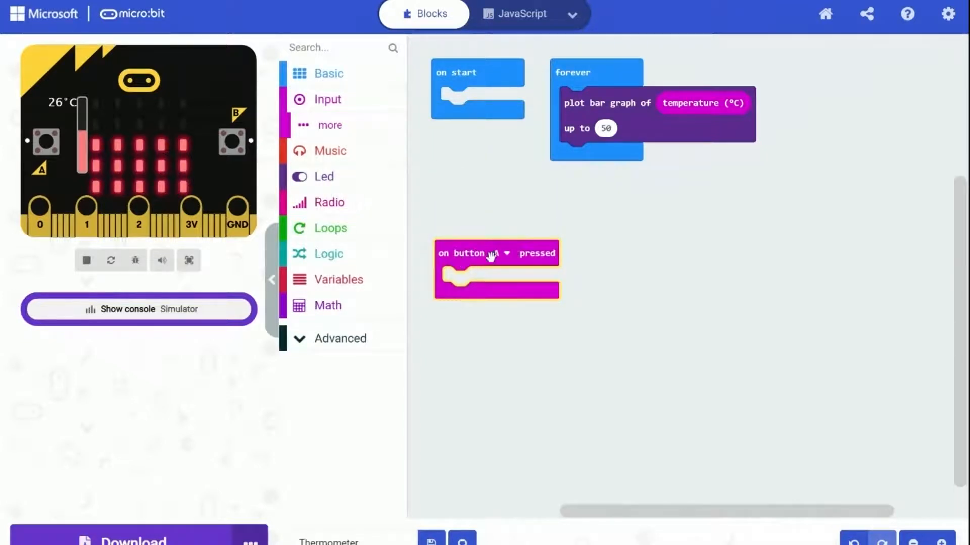
click(506, 252)
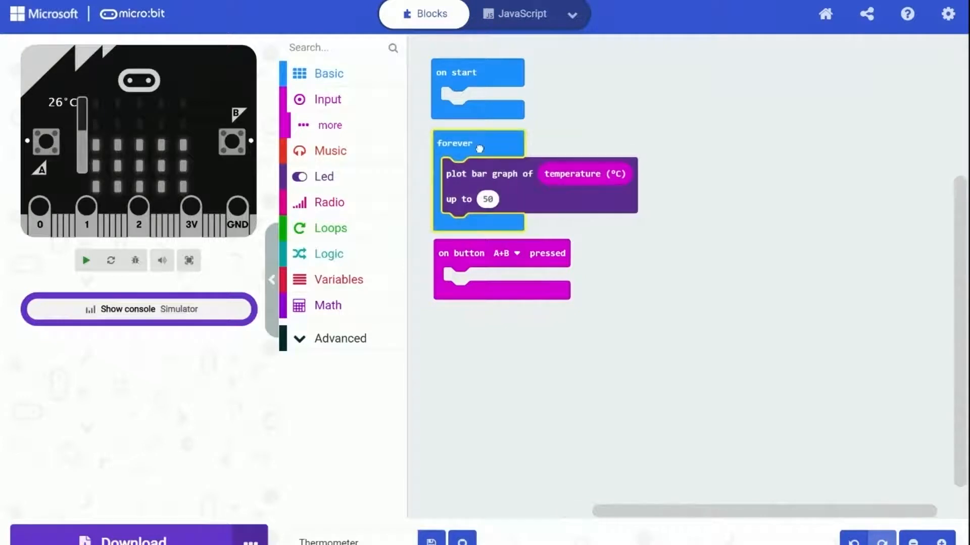
click(85, 261)
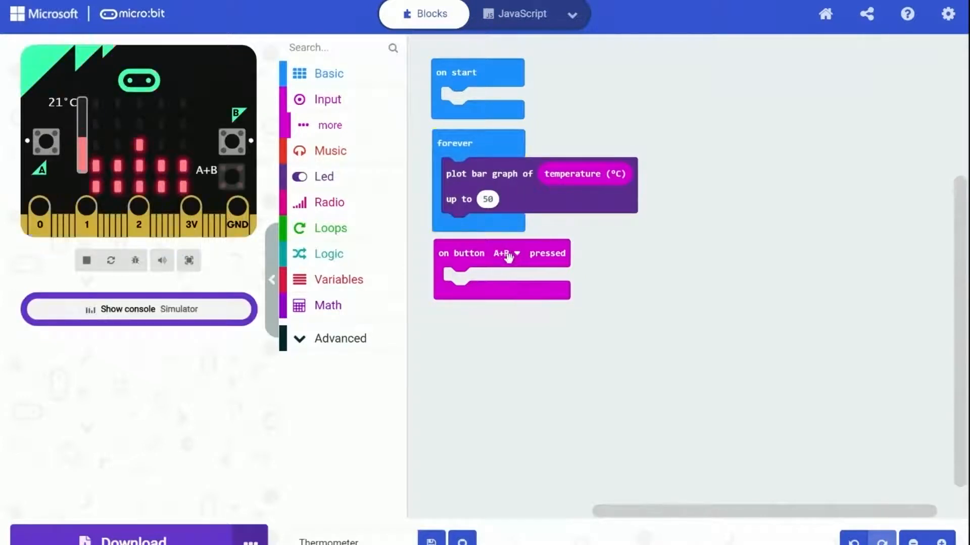
- Show the temperature (°C) reading as a string inside the A+B handler
click(328, 73)
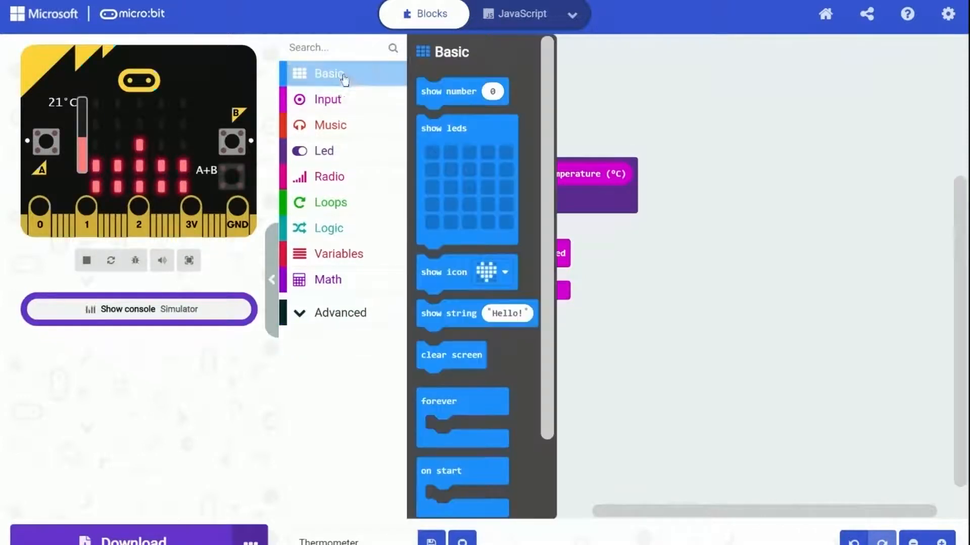
mouse_move(423, 303)
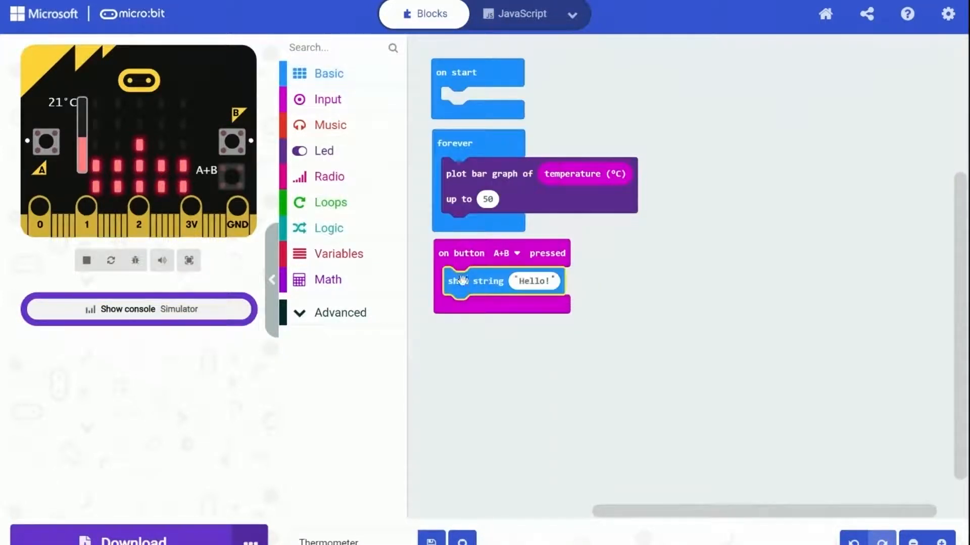
click(328, 99)
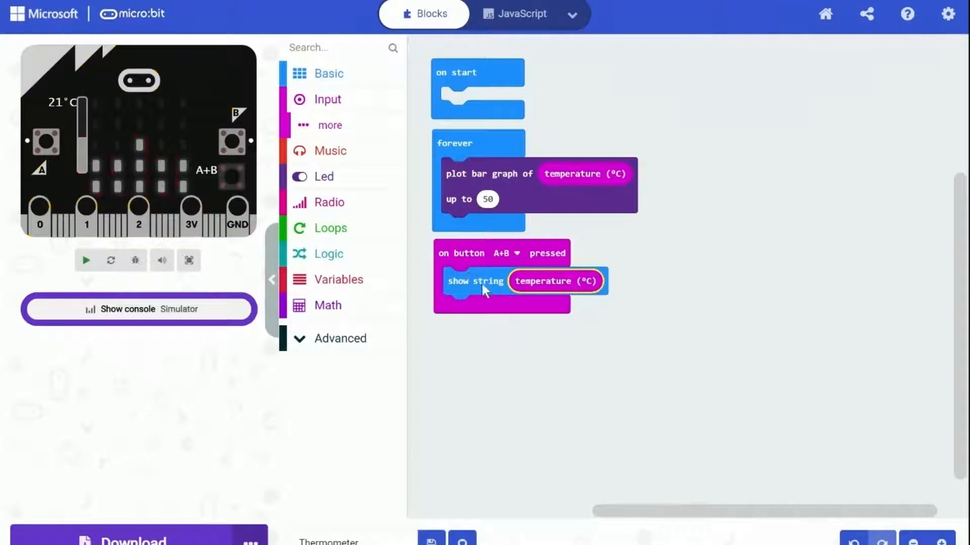
- Run the simulator and press A+B on the simulated board to test the readout
click(85, 260)
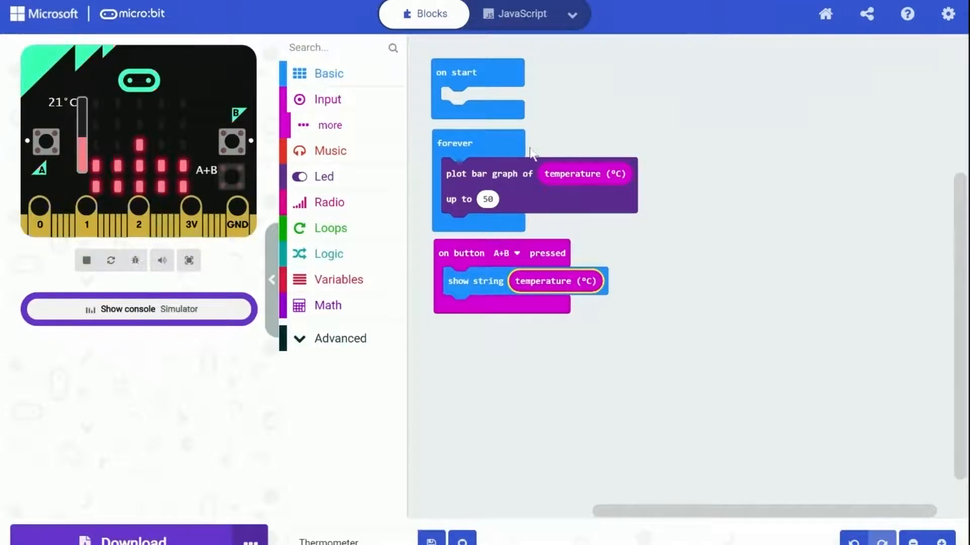
mouse_move(510, 288)
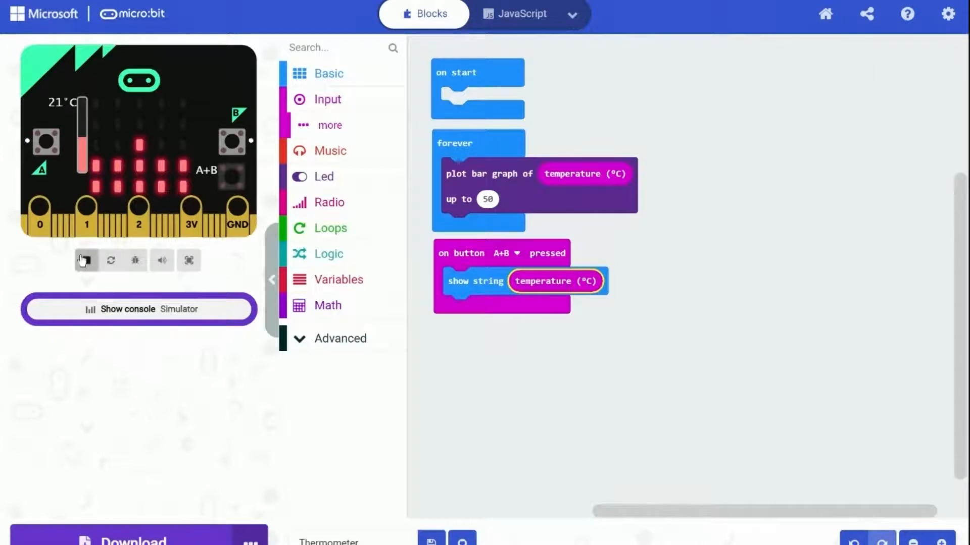
click(85, 261)
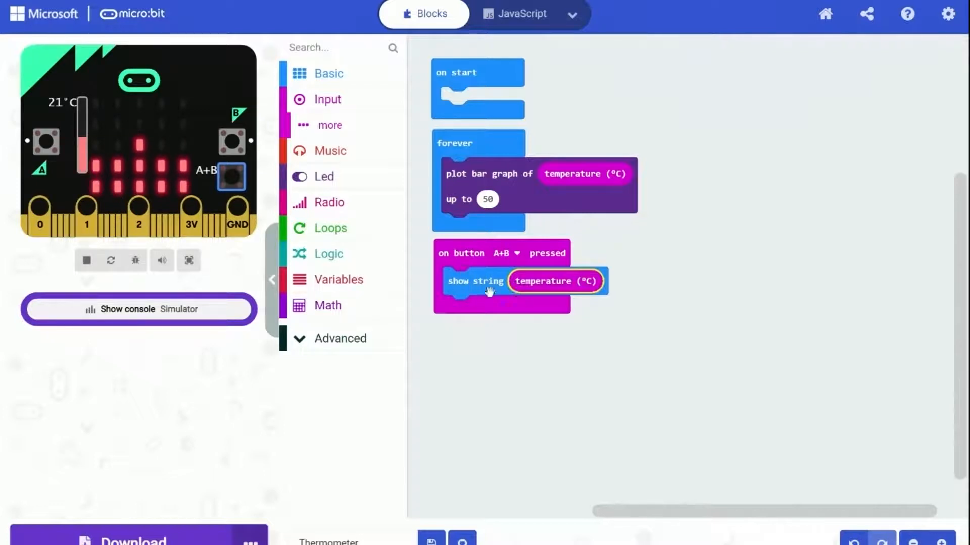
mouse_move(488, 195)
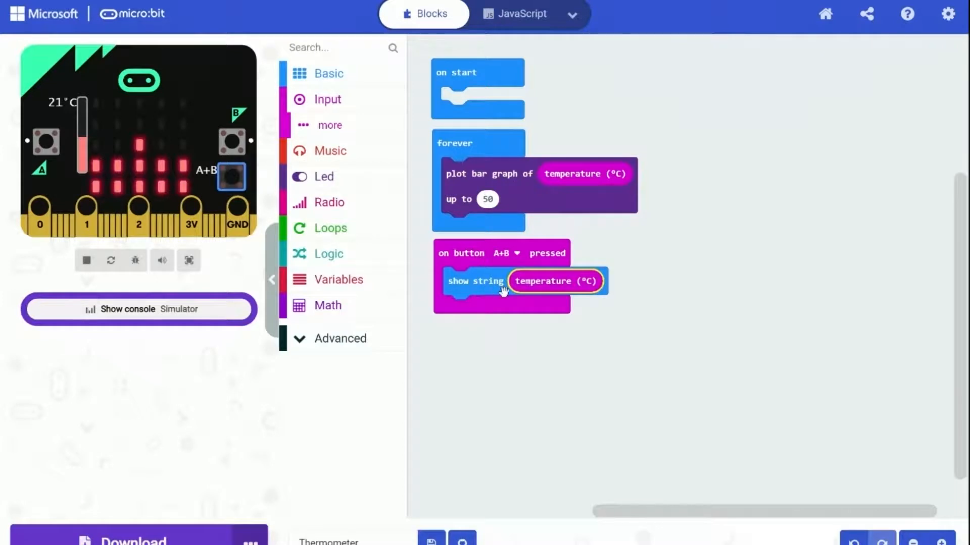
mouse_move(504, 196)
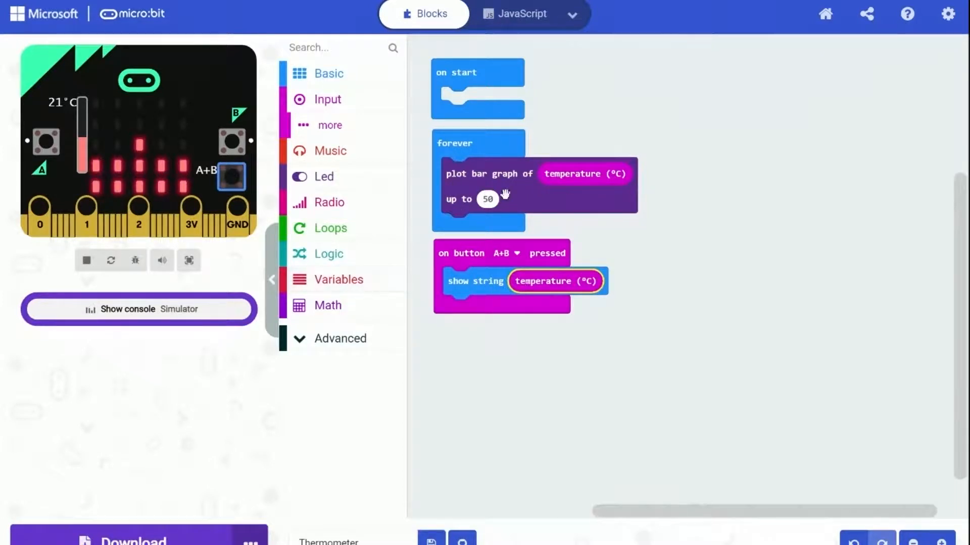
mouse_move(480, 270)
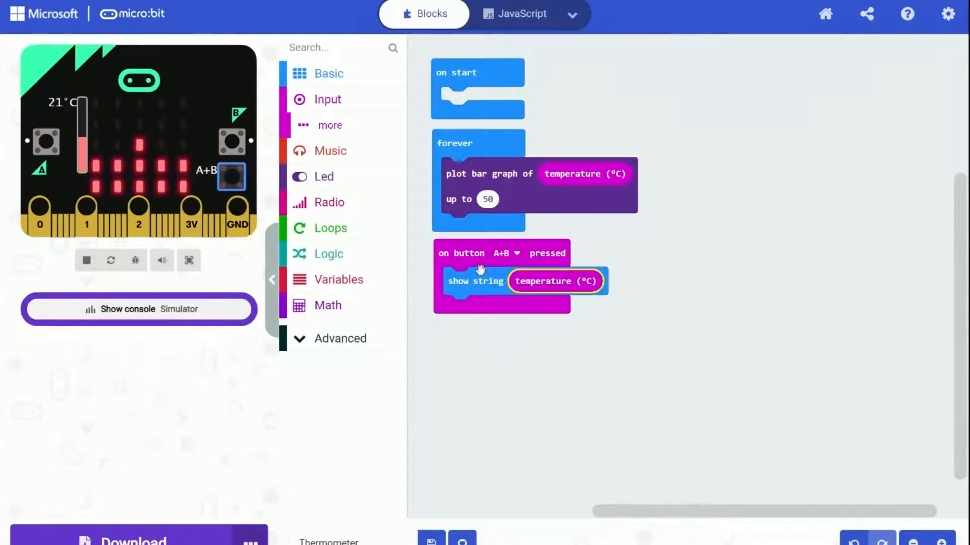
- Create a variable named pause and set it to 0 in on start
click(338, 254)
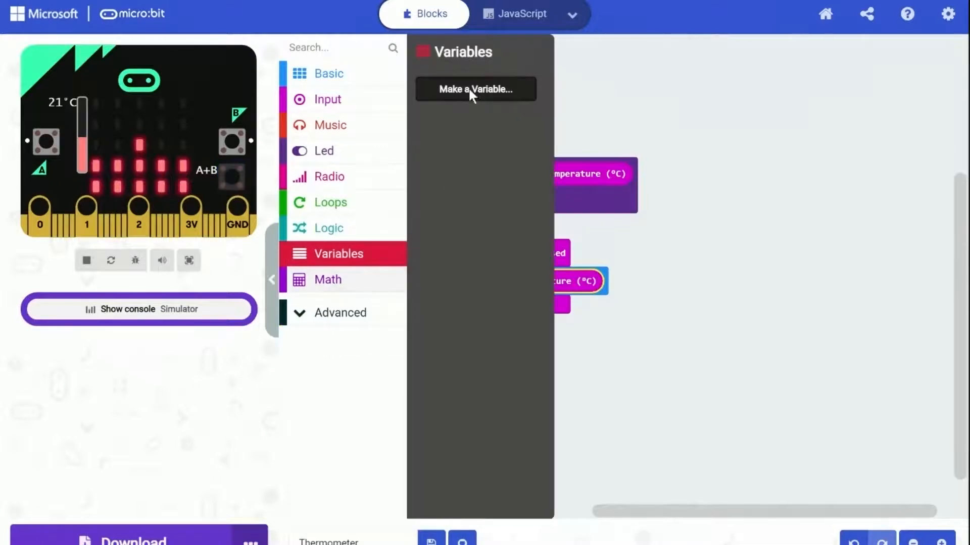
click(475, 89)
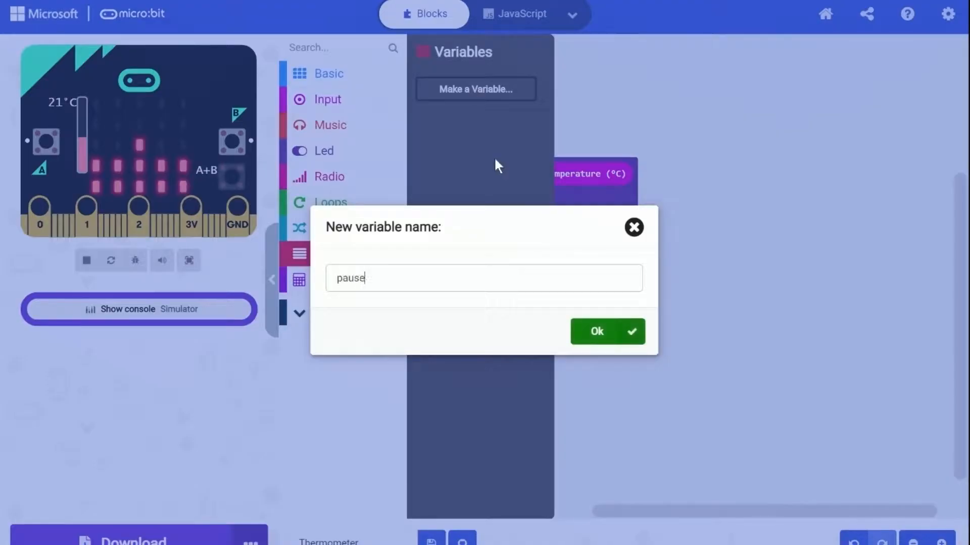
click(596, 332)
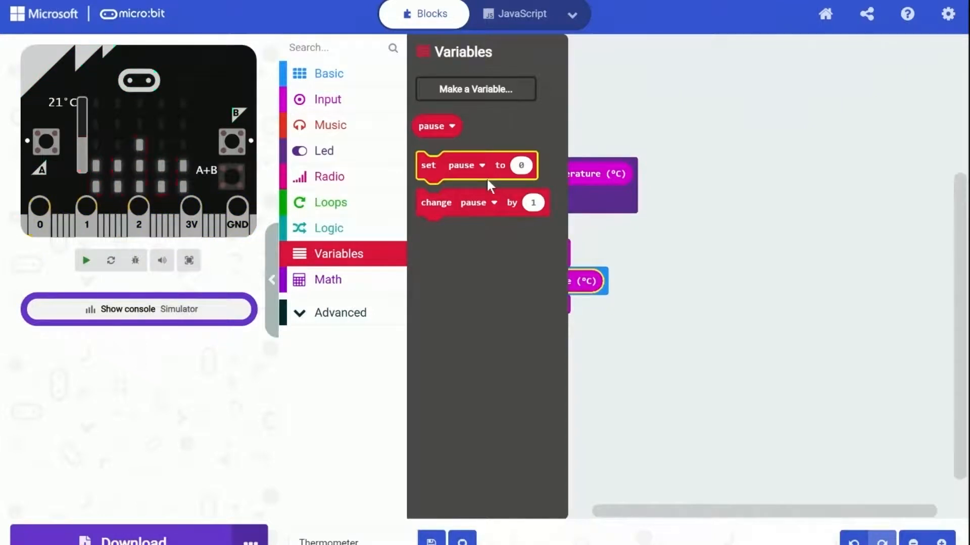
click(85, 260)
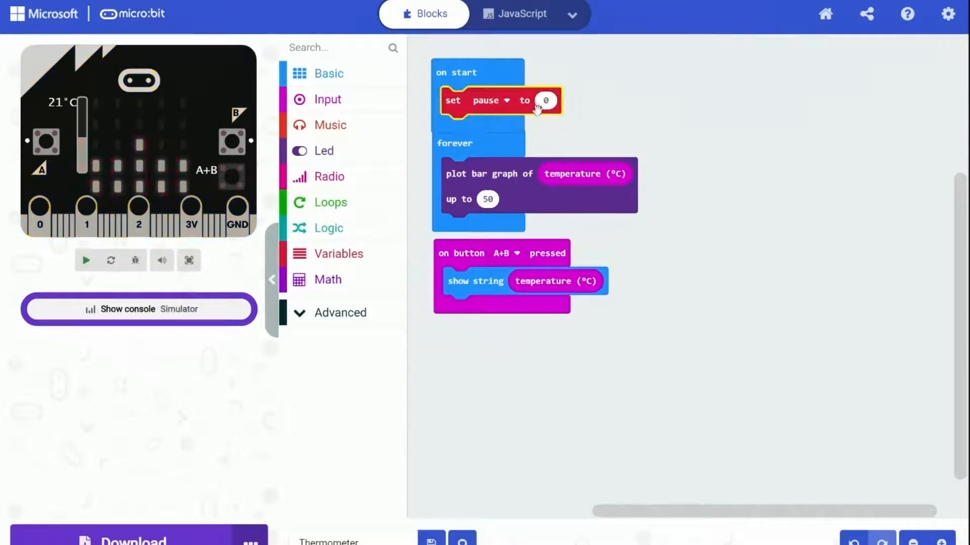
- In the A+B handler set pause to 1, clear the screen, show temperature, then reset pause to 0
click(339, 254)
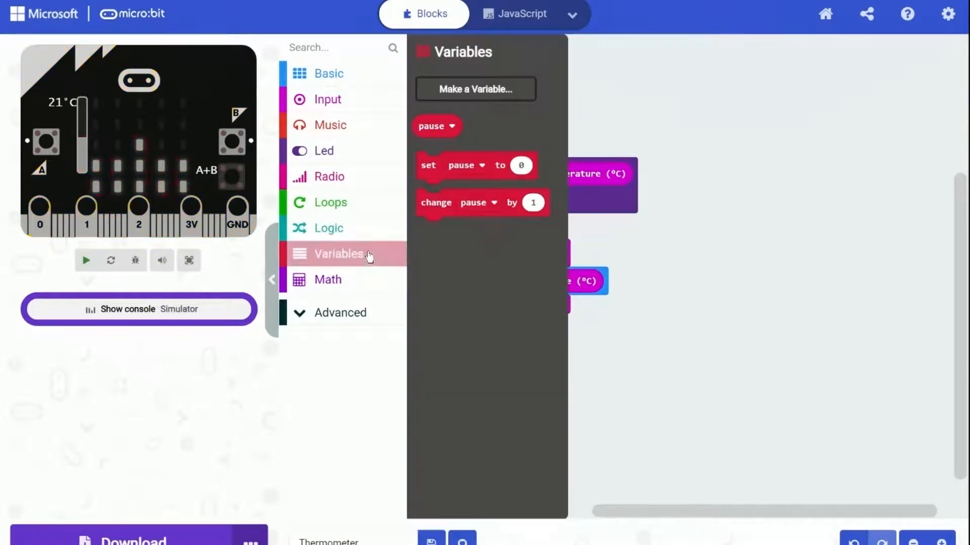
click(86, 260)
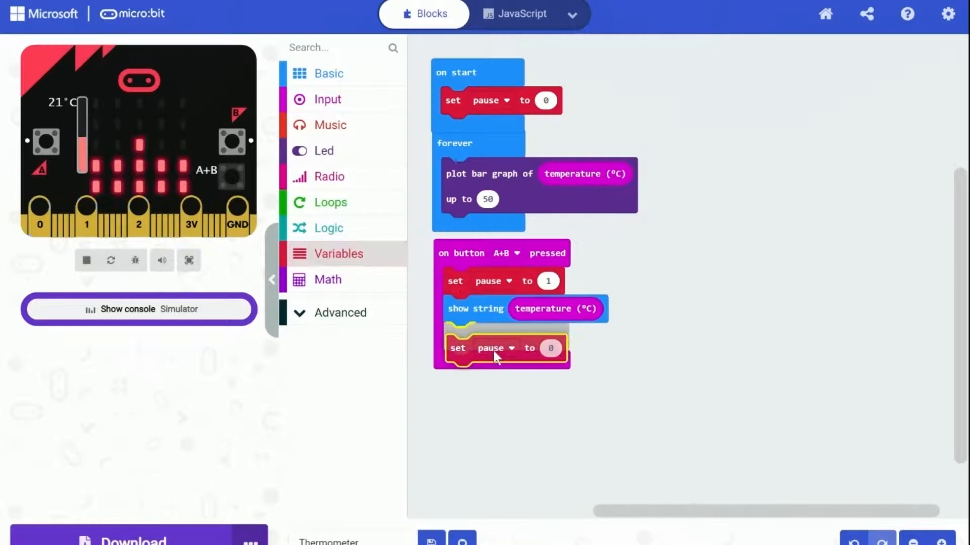
click(86, 261)
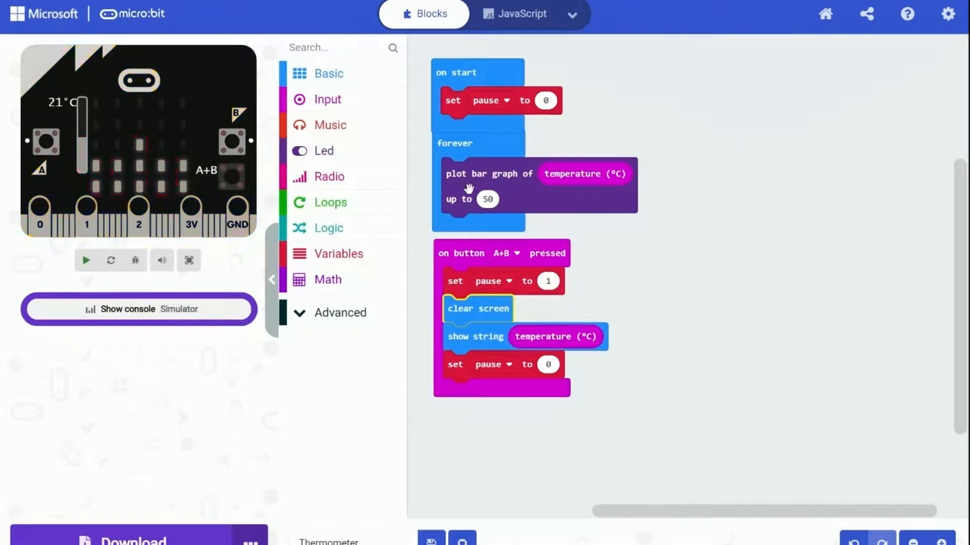
mouse_move(451, 224)
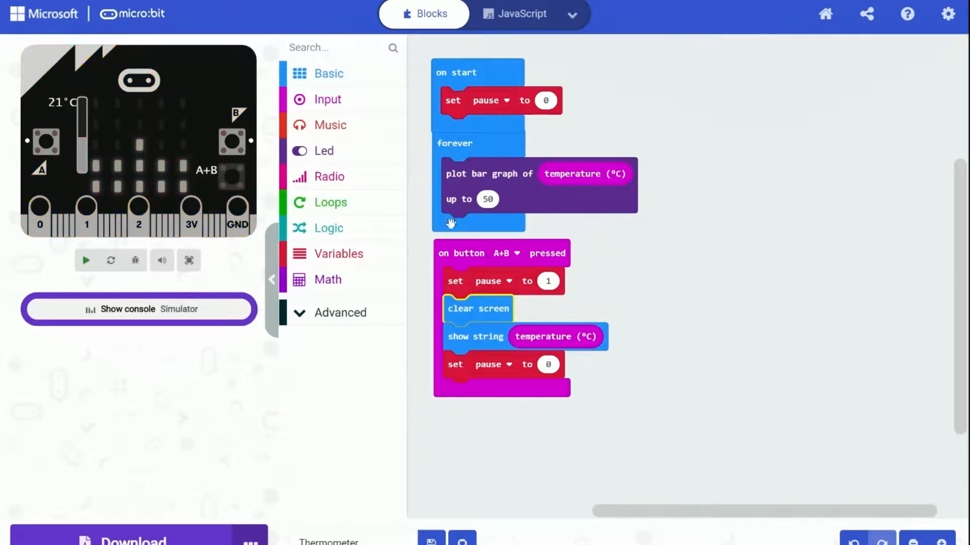
- Wrap the bar graph plot in an 'if pause = 0' condition inside forever
click(329, 227)
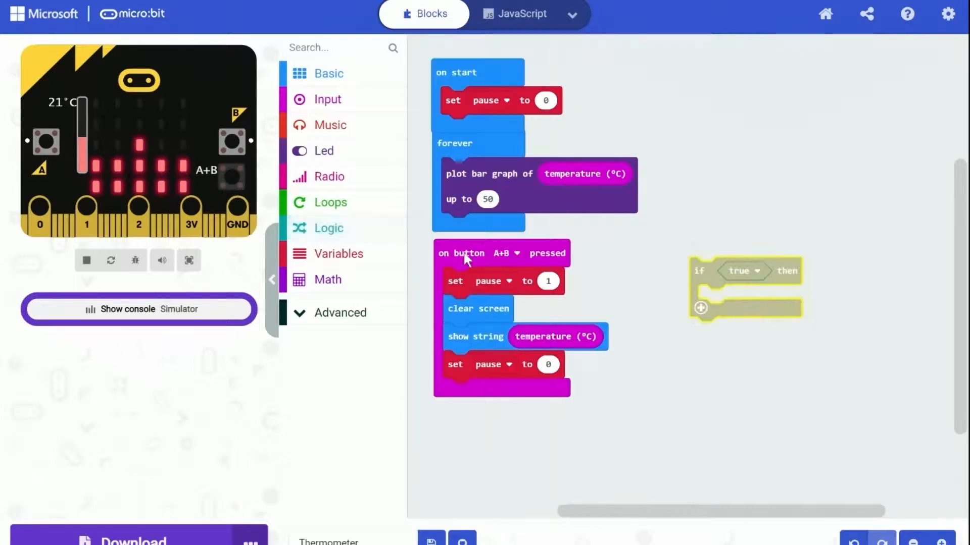
click(328, 228)
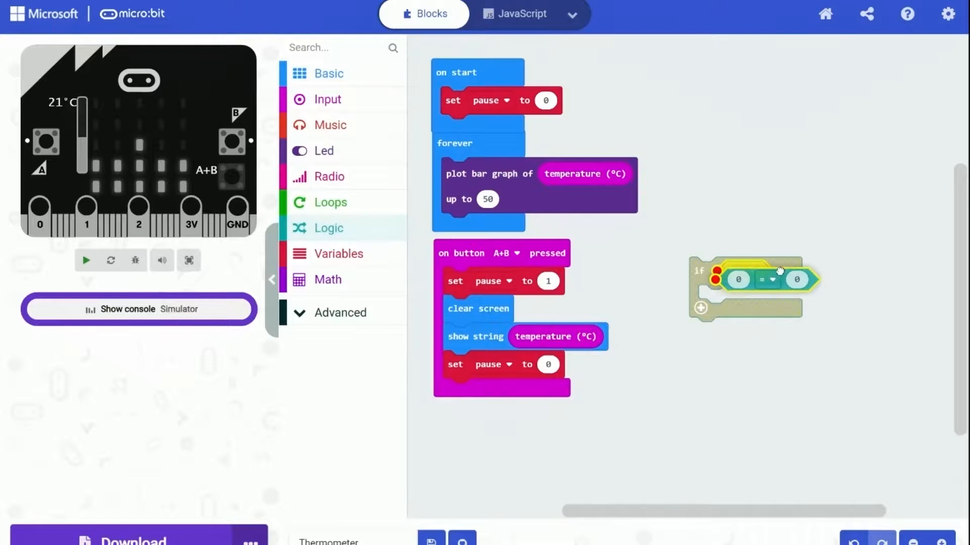
click(340, 253)
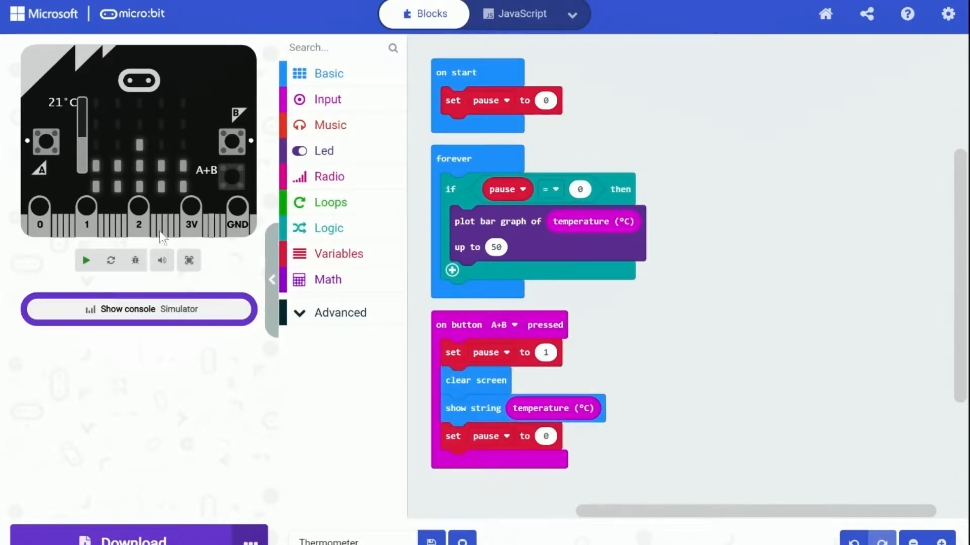
- Run the simulator, raise the temperature to 38°C and press A+B for the readout
click(86, 260)
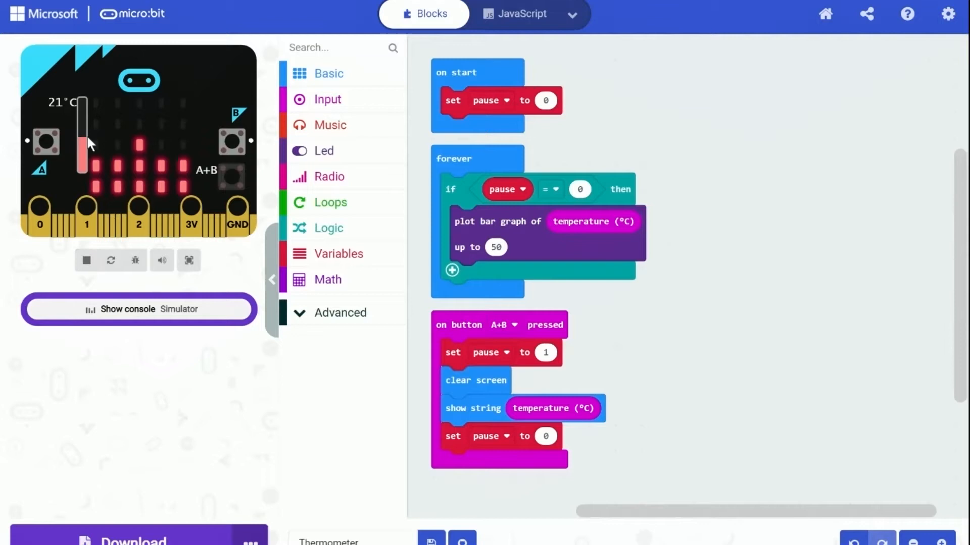
drag(82, 137, 81, 146)
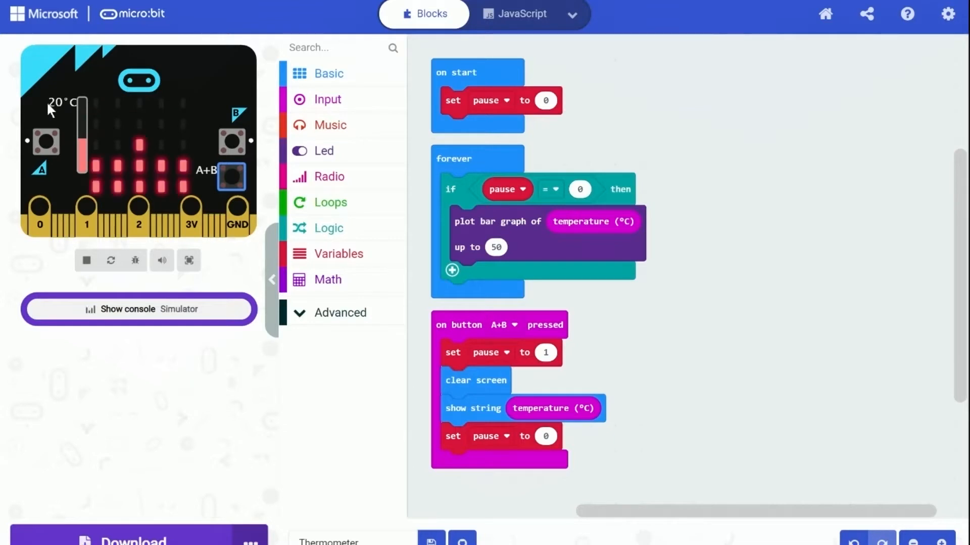
drag(81, 143, 81, 111)
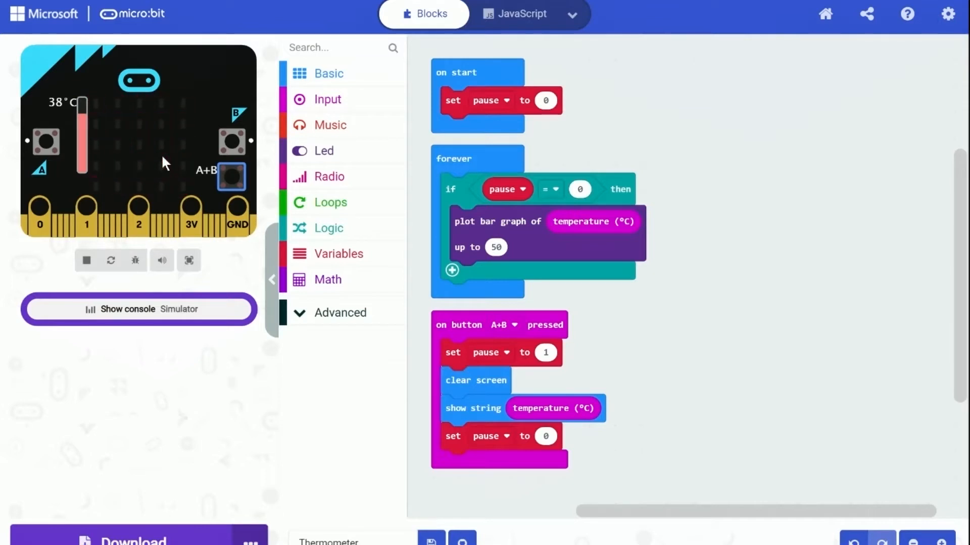
click(231, 176)
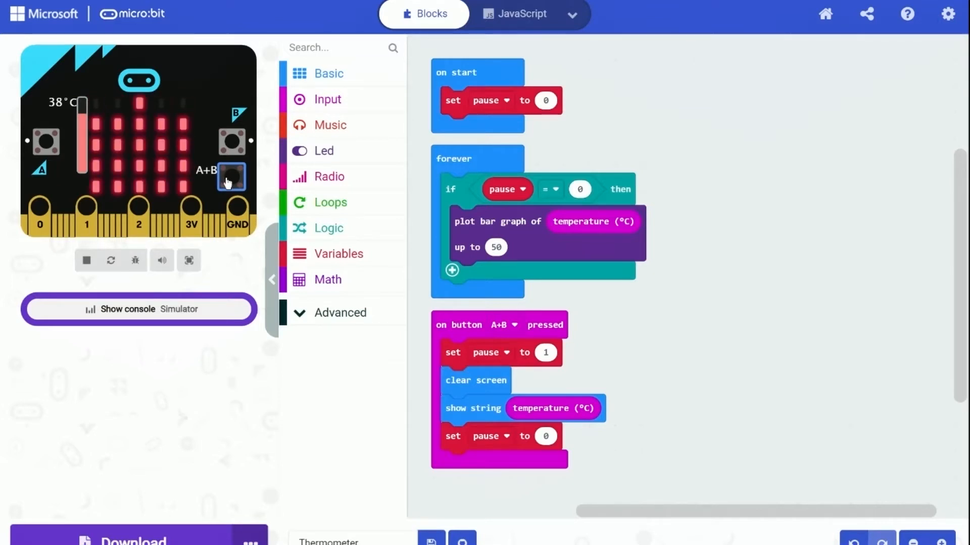